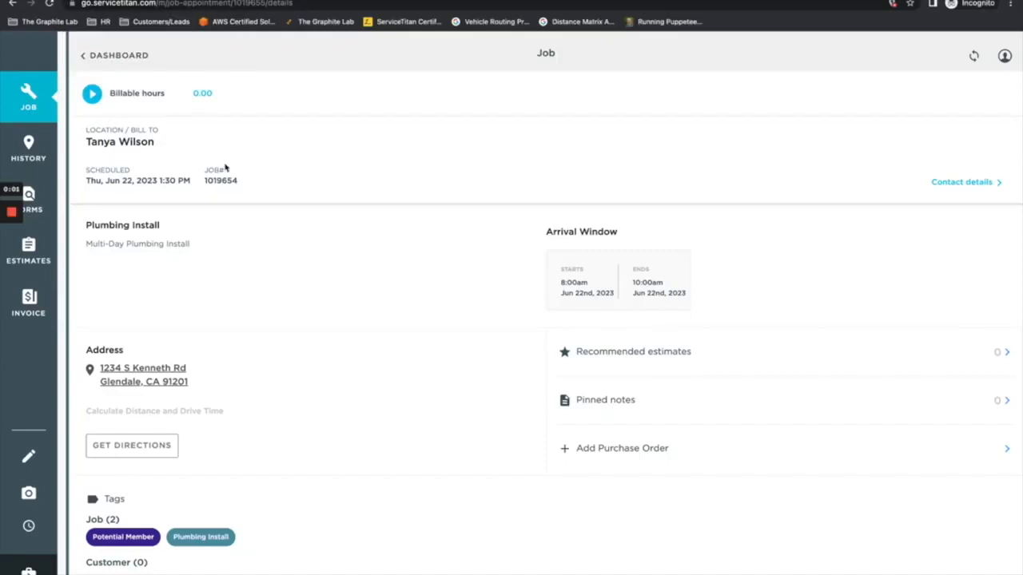
{"action": "mouse_move", "coordinate": [428, 313]}
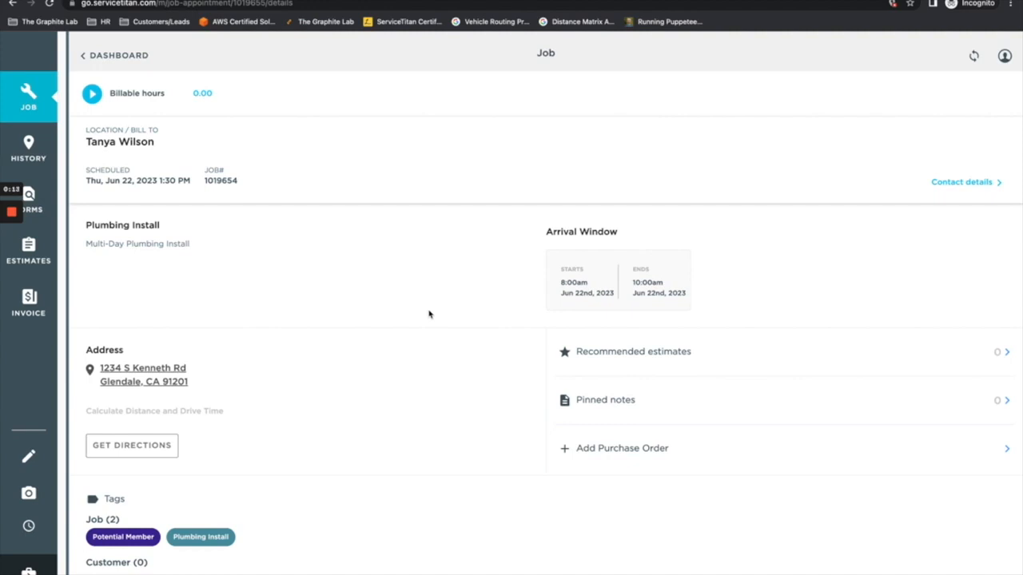
{"action": "mouse_move", "coordinate": [275, 358]}
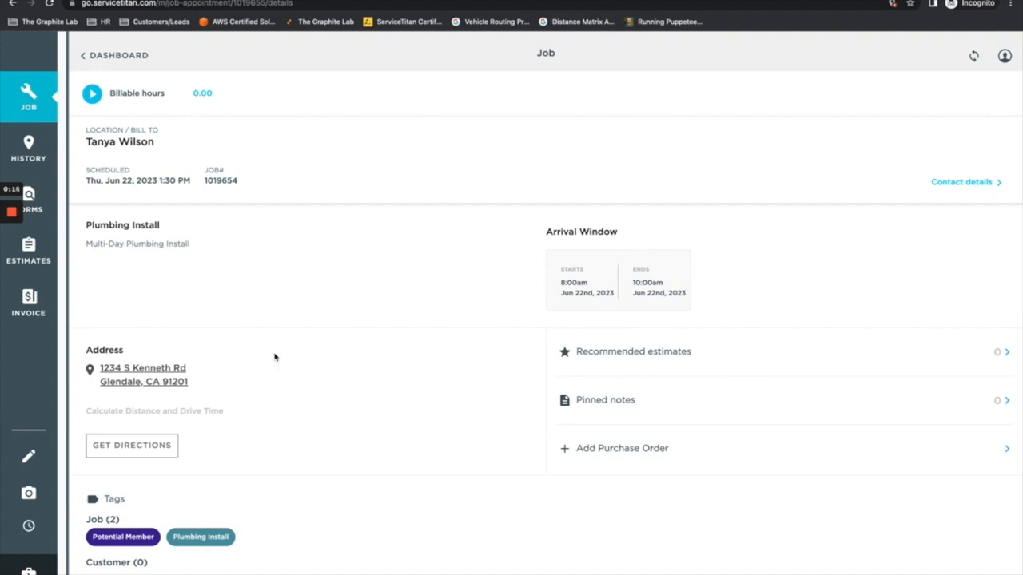
{"action": "mouse_move", "coordinate": [54, 270]}
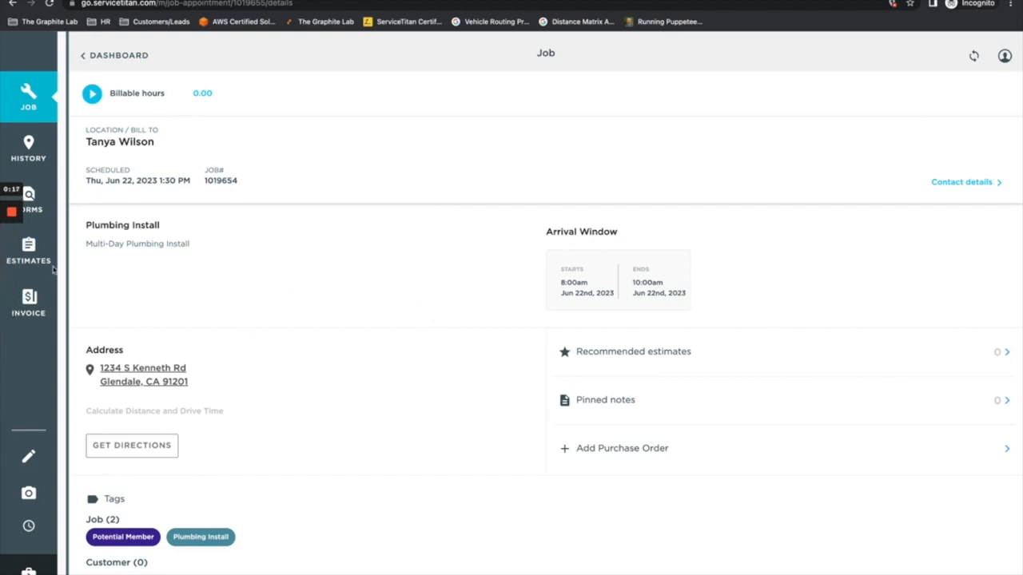
Begin a new estimate from the job's Estimates and expand the 40 Gallon Water Heater Replacement template
{"action": "left_click", "coordinate": [29, 253]}
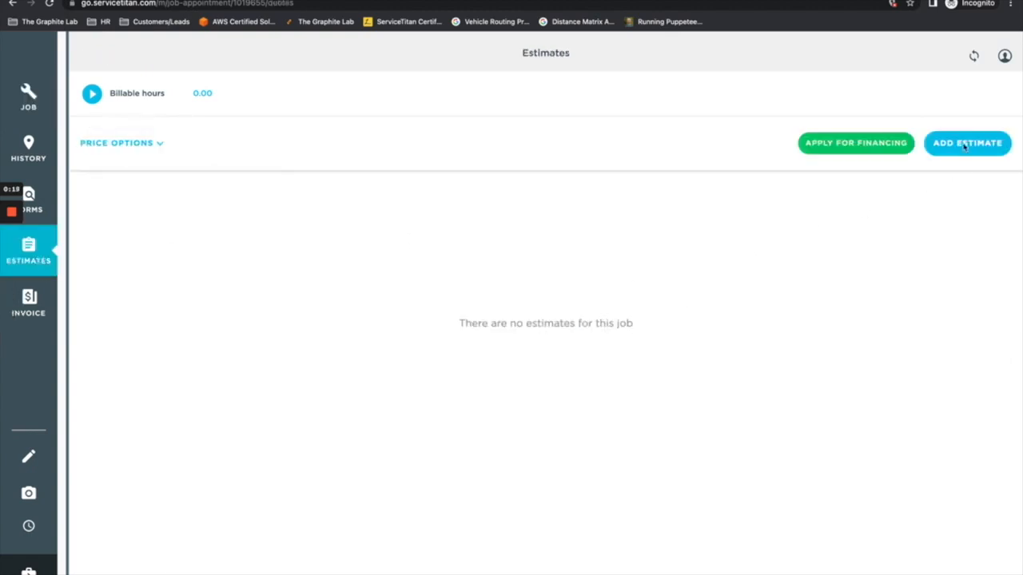
{"action": "left_click", "coordinate": [967, 144]}
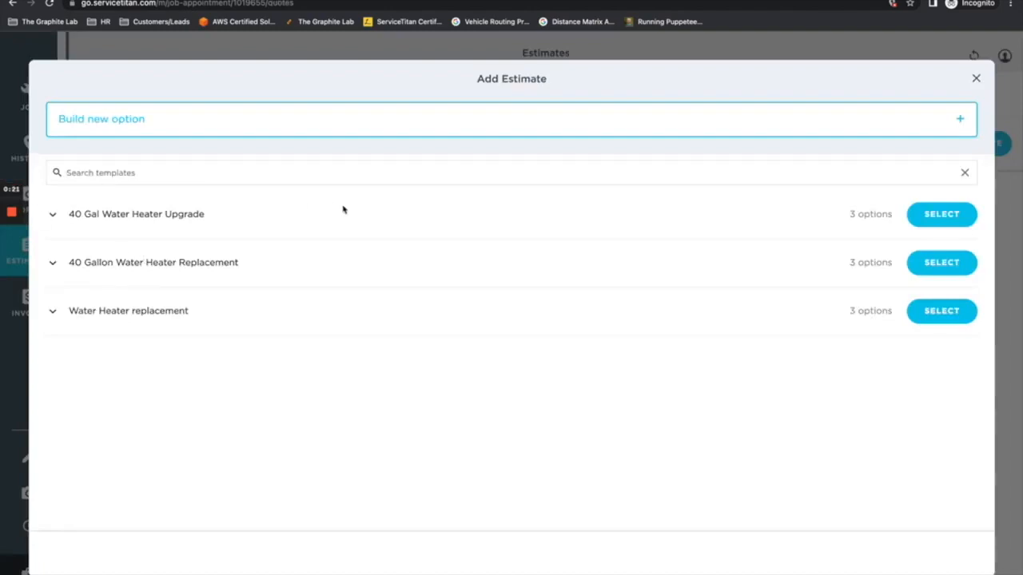
{"action": "mouse_move", "coordinate": [671, 201]}
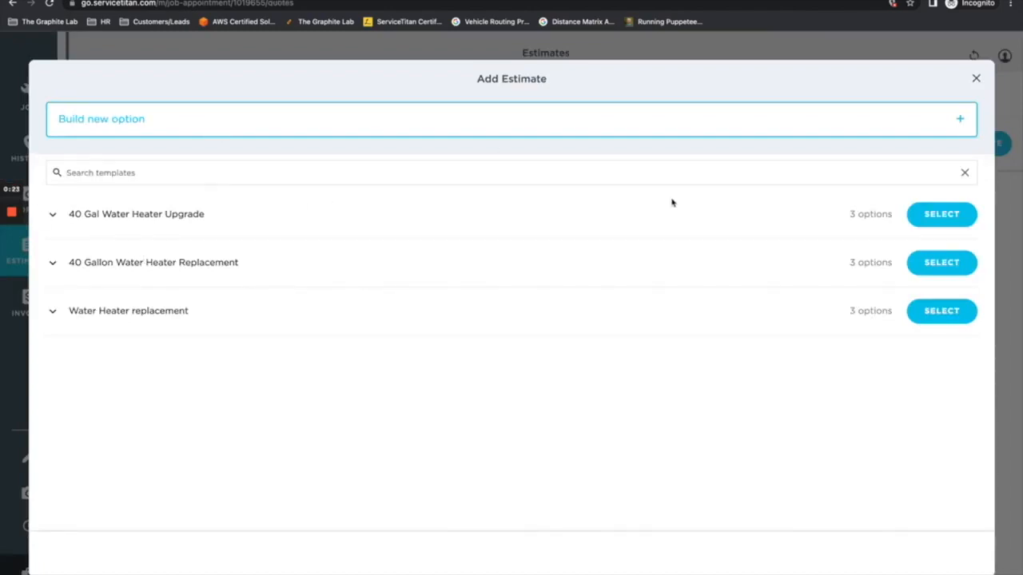
{"action": "mouse_move", "coordinate": [233, 240]}
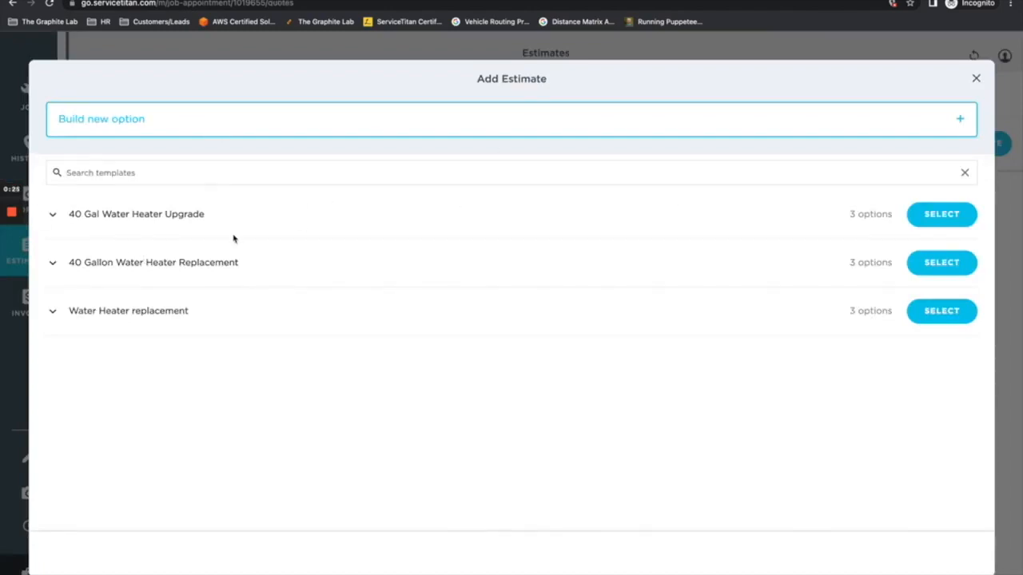
{"action": "mouse_move", "coordinate": [64, 269]}
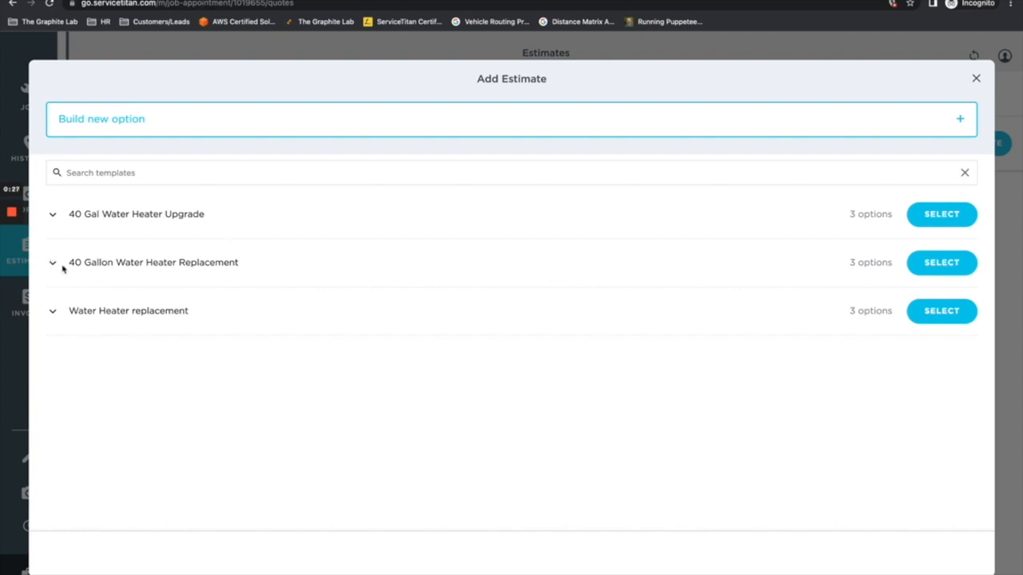
{"action": "left_click", "coordinate": [51, 262]}
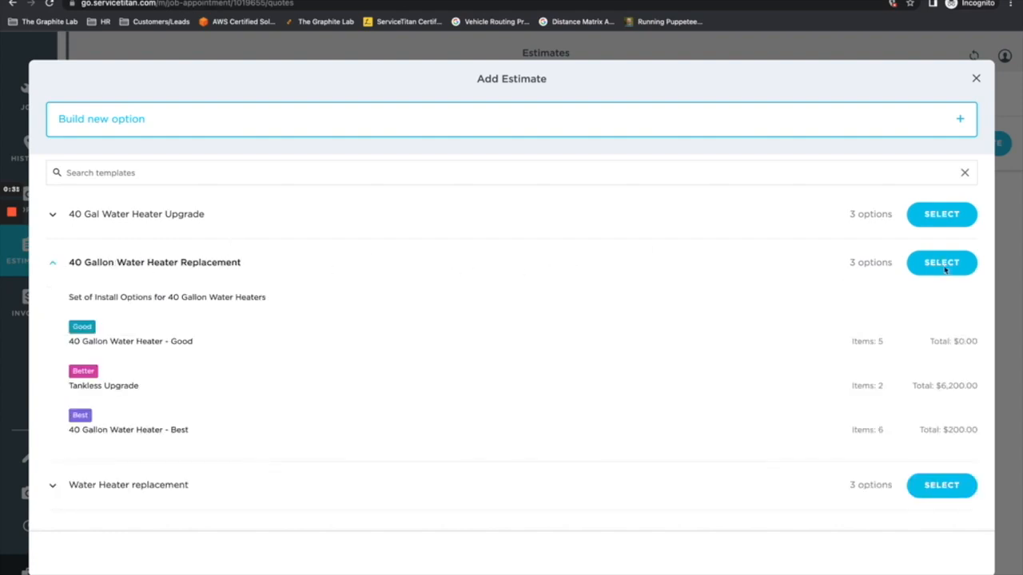
Select the 40 Gallon Water Heater Replacement template and mark its Best option as recommended
{"action": "left_click", "coordinate": [941, 262]}
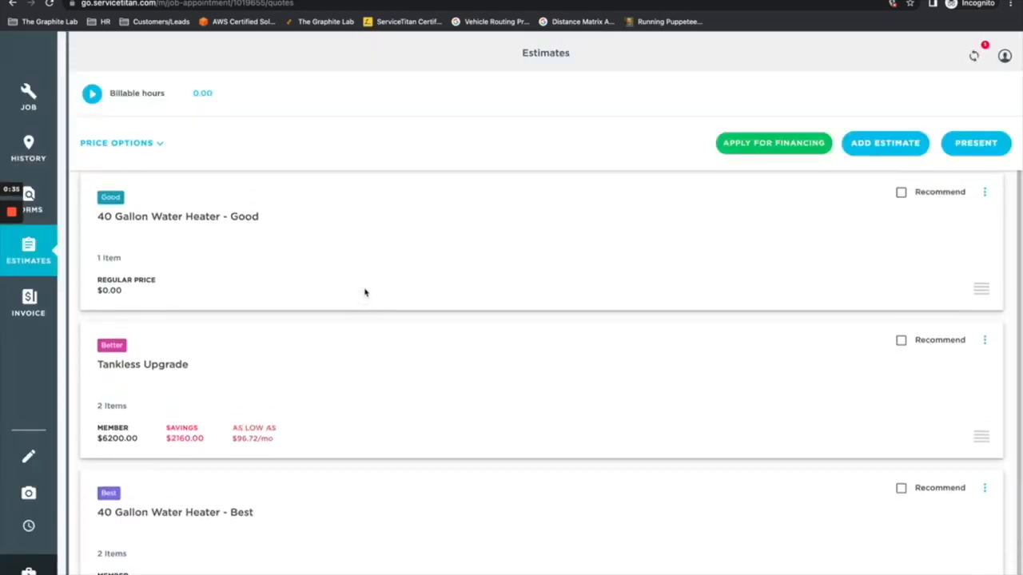
{"action": "scroll", "scroll_direction": "down", "scroll_amount": 3}
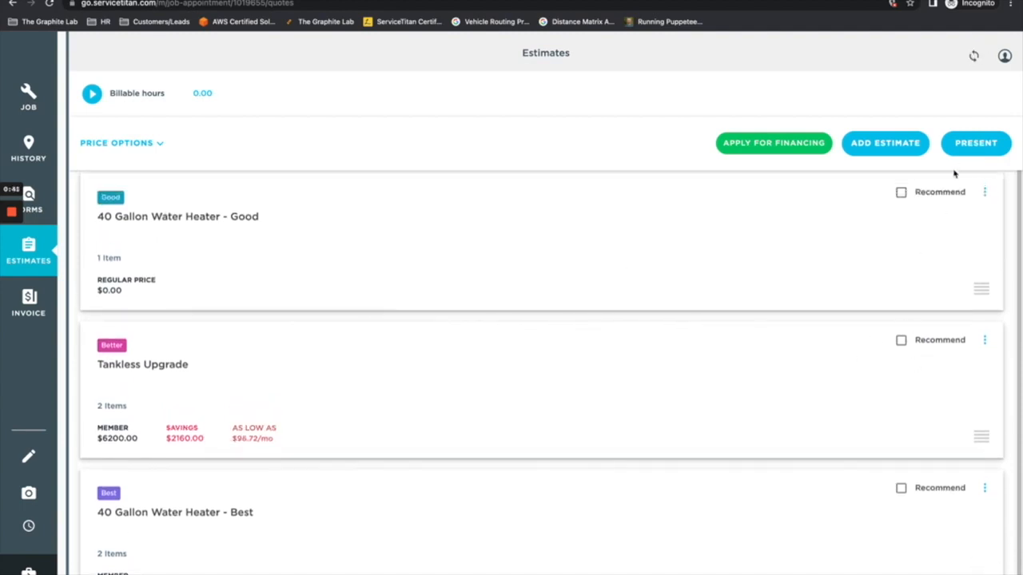
{"action": "mouse_move", "coordinate": [961, 372]}
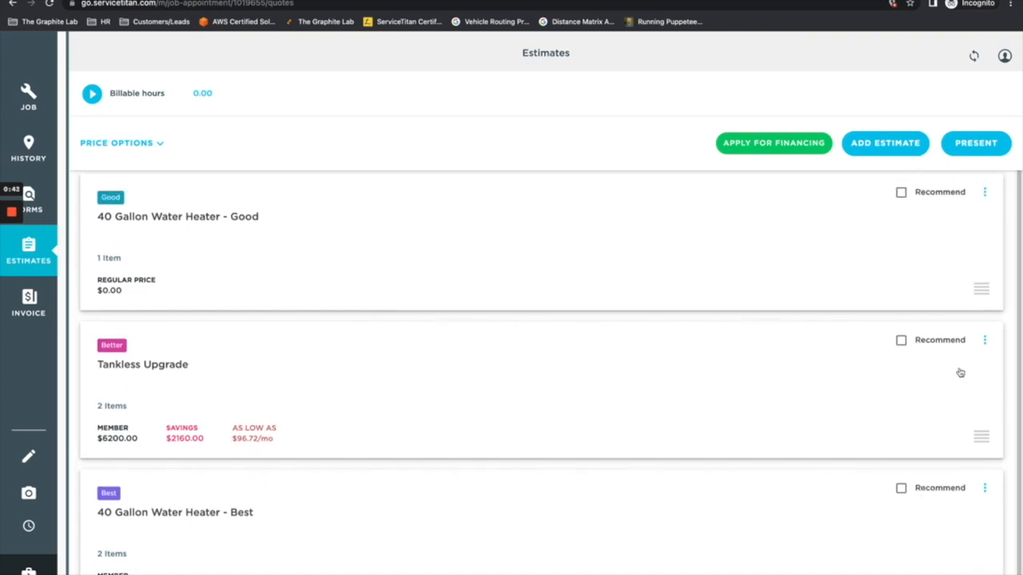
{"action": "mouse_move", "coordinate": [908, 493]}
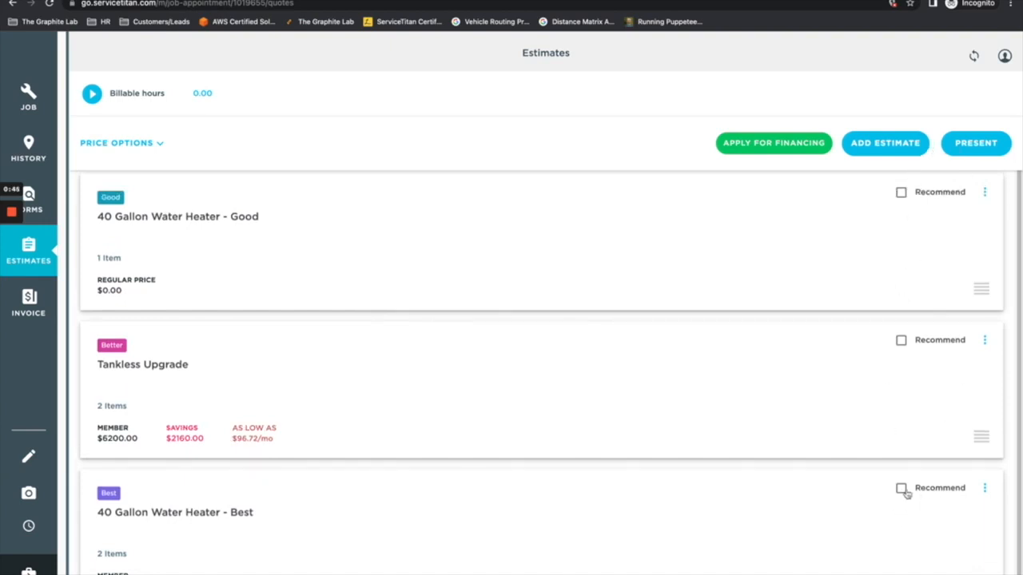
{"action": "left_click", "coordinate": [901, 489]}
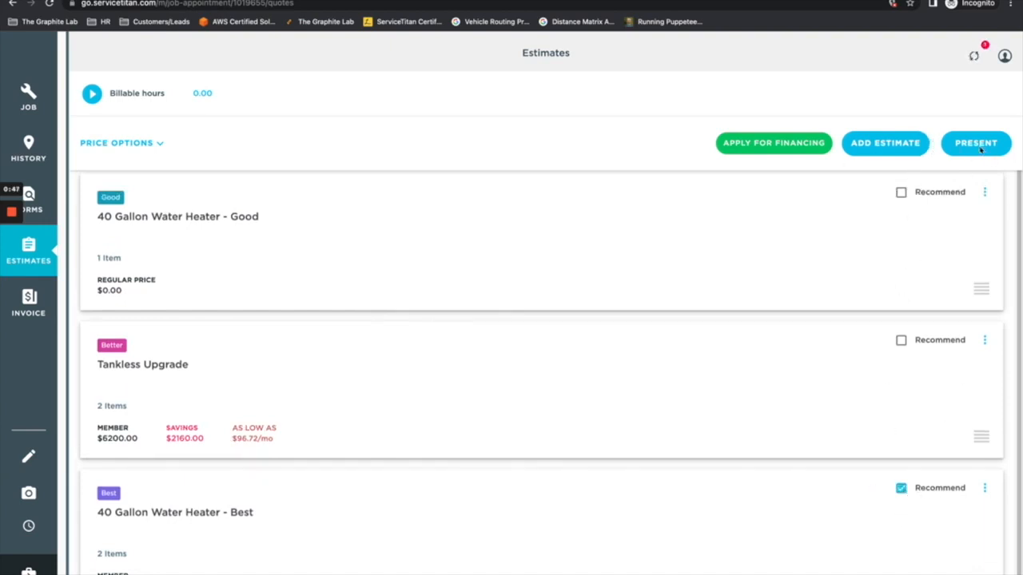
Present the Good, Better and Best water heater estimates to the customer
{"action": "left_click", "coordinate": [975, 144]}
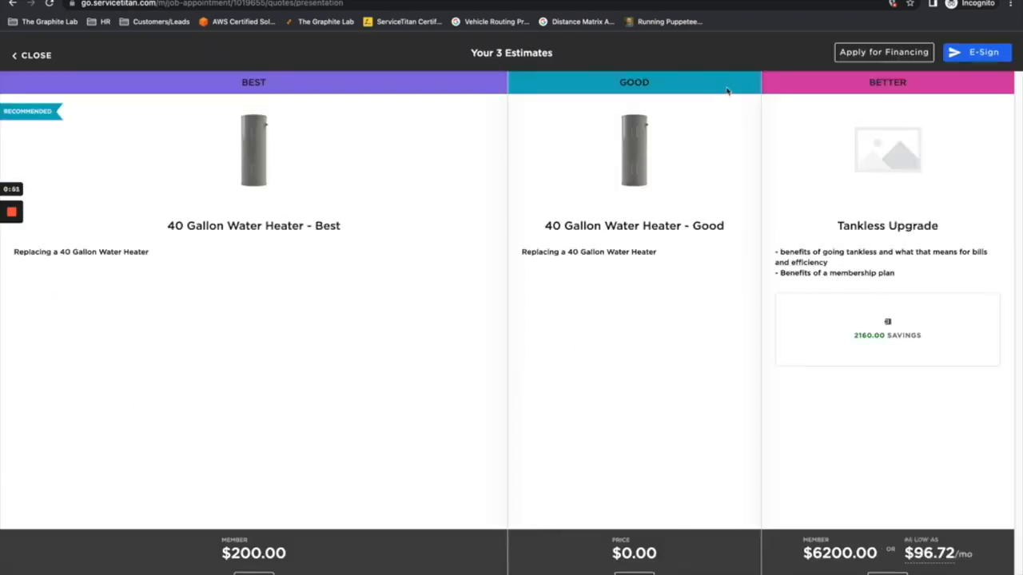
{"action": "mouse_move", "coordinate": [96, 99]}
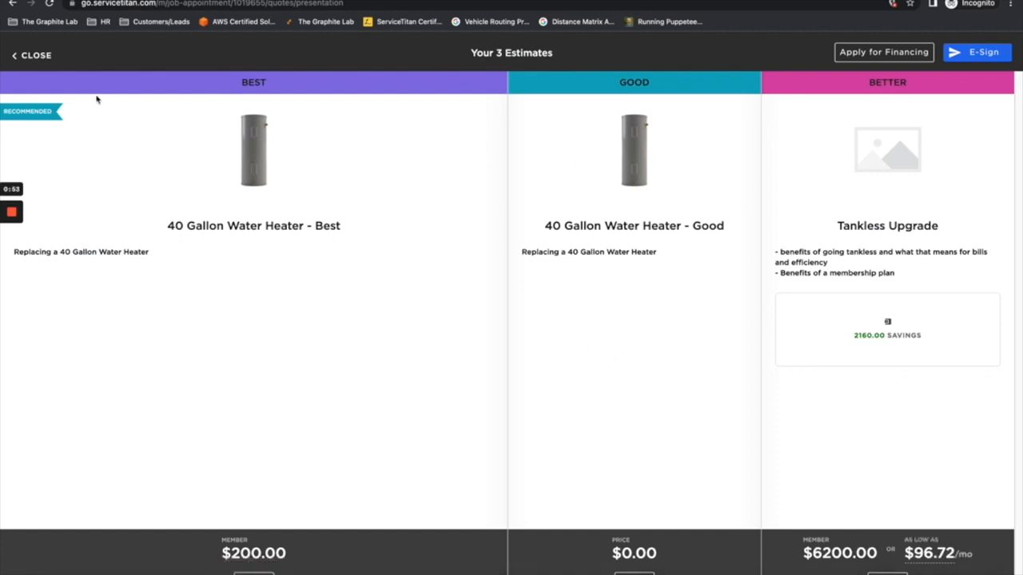
{"action": "mouse_move", "coordinate": [201, 328]}
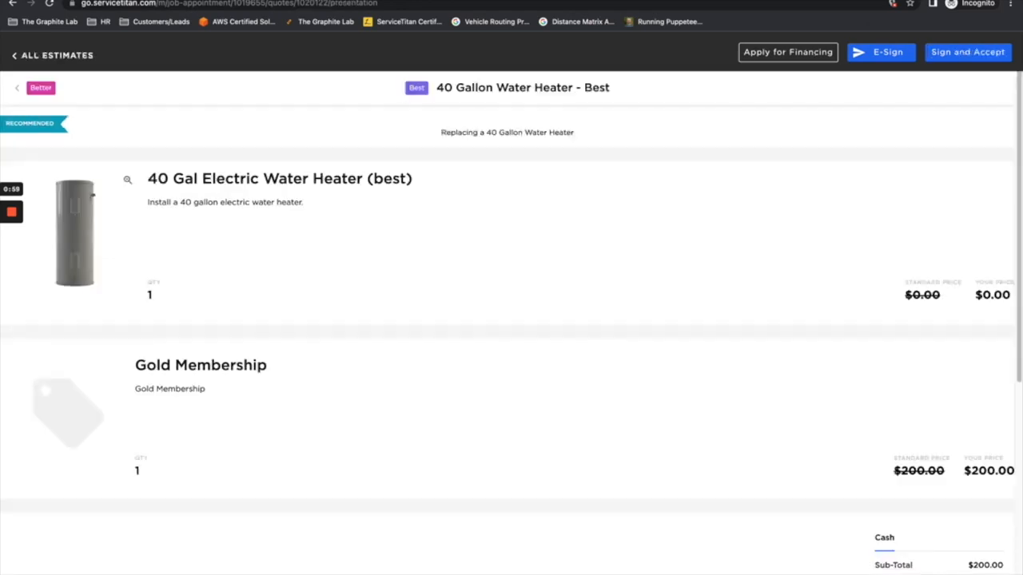
{"action": "mouse_move", "coordinate": [448, 339]}
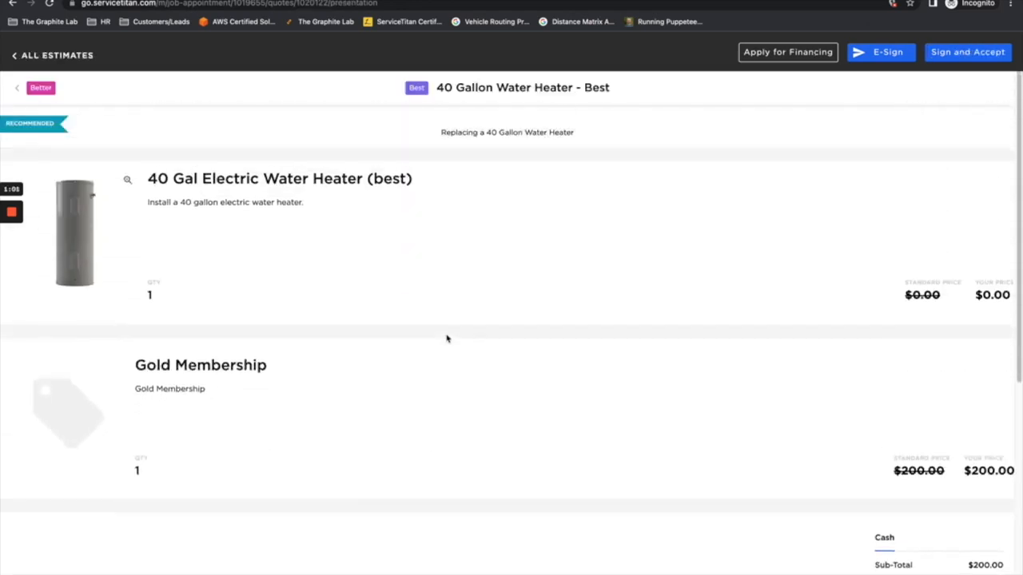
Draw the customer's signature in the Best estimate's Customer Authorization box
{"action": "scroll", "scroll_direction": "down", "scroll_amount": 3}
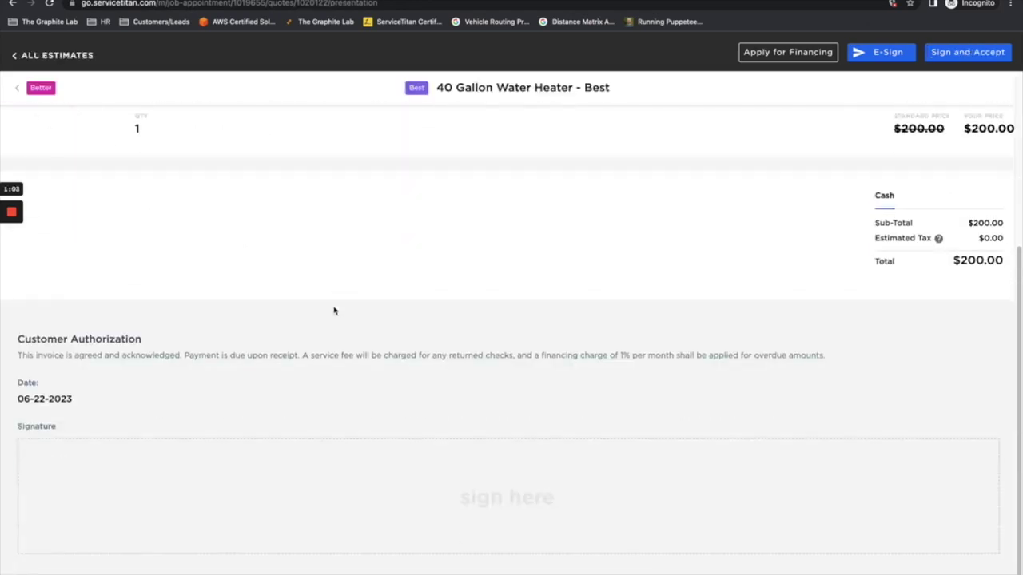
{"action": "mouse_move", "coordinate": [380, 452]}
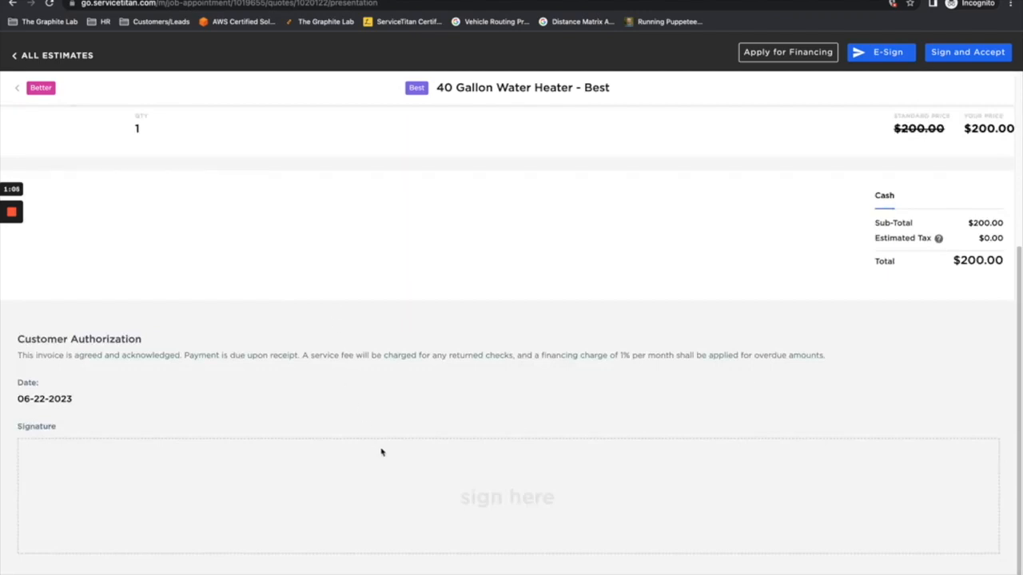
{"action": "left_click_drag", "start_coordinate": [326, 492], "coordinate": [770, 524]}
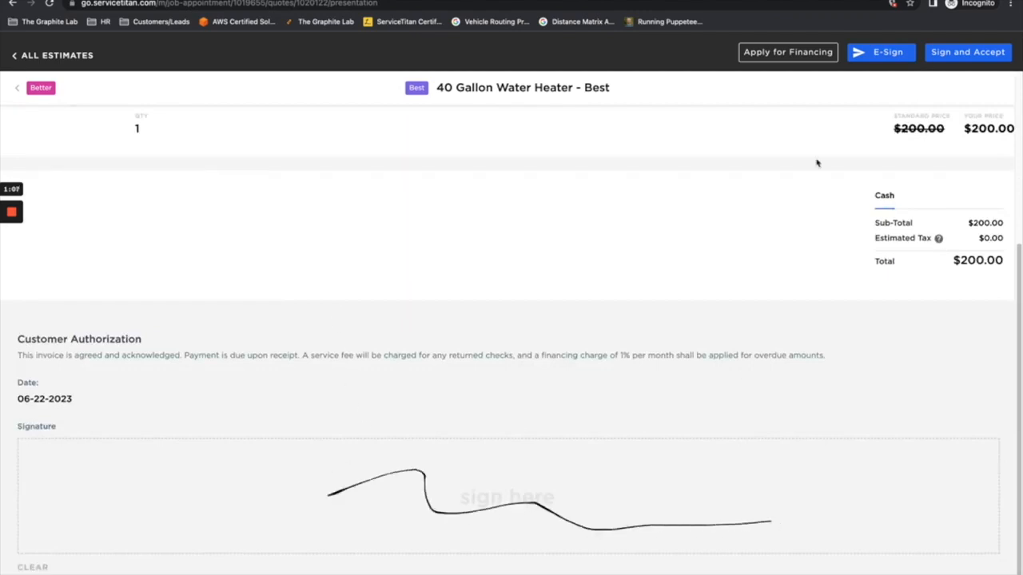
{"action": "scroll", "scroll_direction": "down", "scroll_amount": 3}
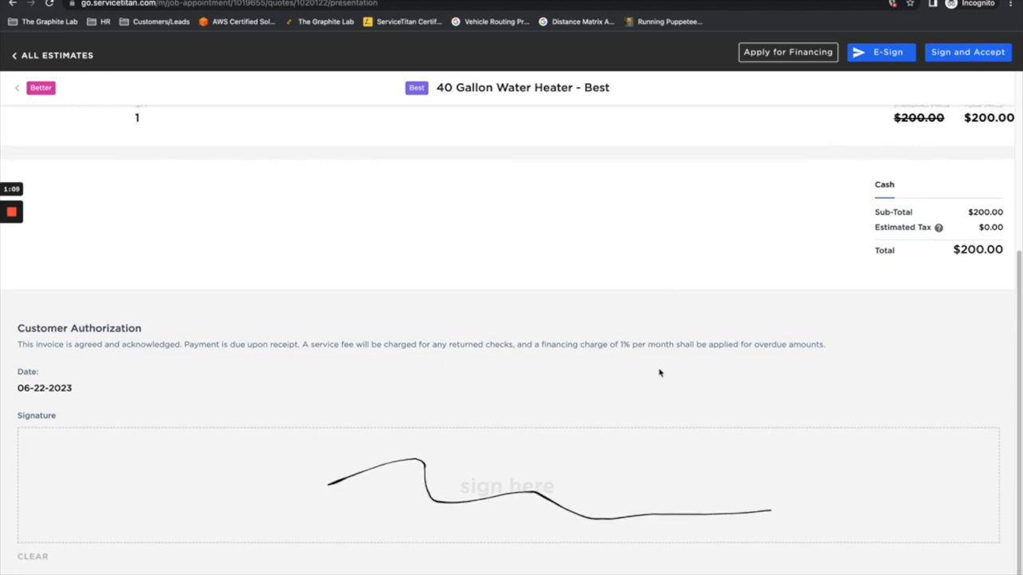
Sign and accept the Best estimate, answering Yes to performing the work on this job
{"action": "left_click", "coordinate": [968, 51]}
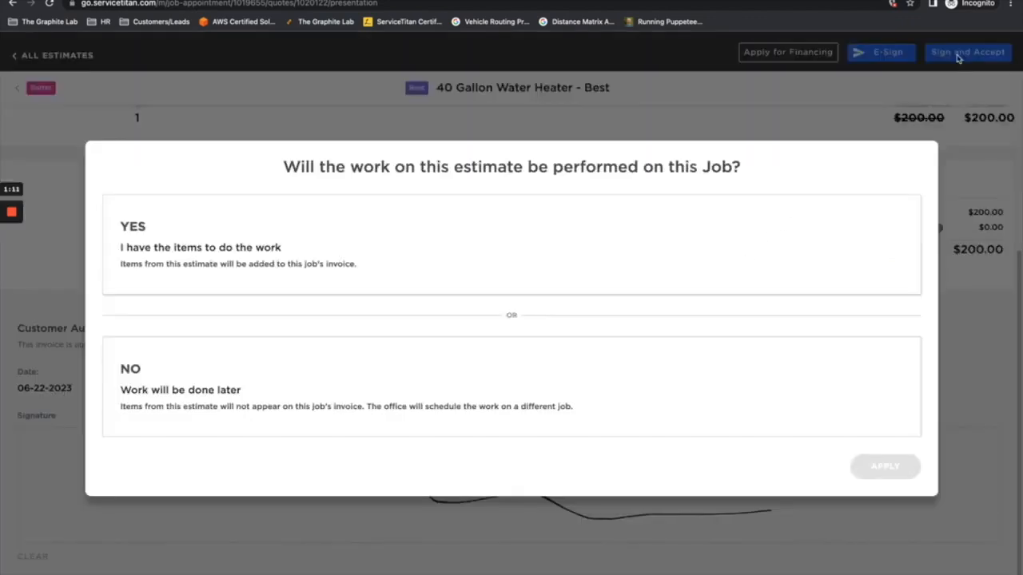
{"action": "mouse_move", "coordinate": [174, 323]}
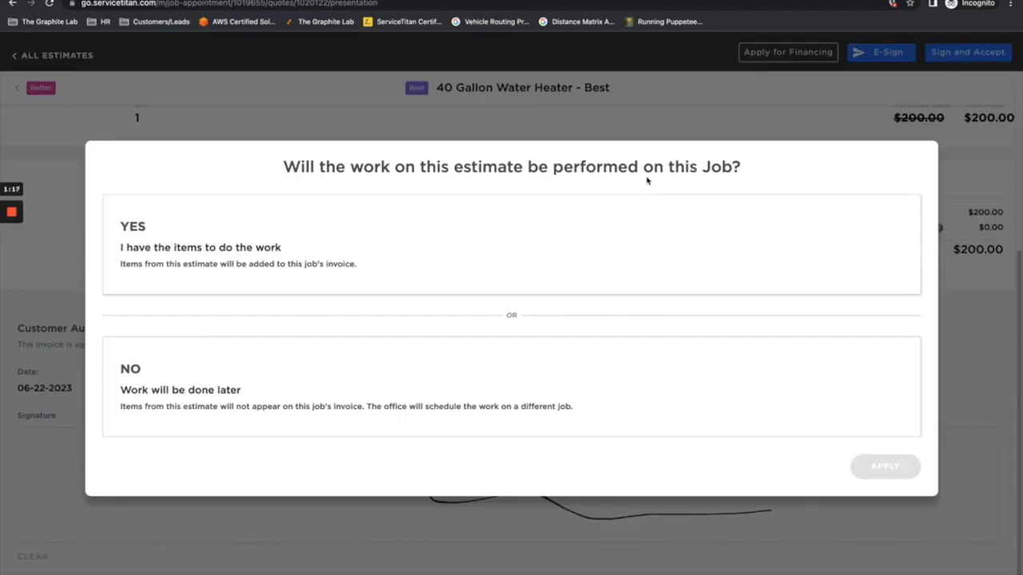
{"action": "mouse_move", "coordinate": [355, 307]}
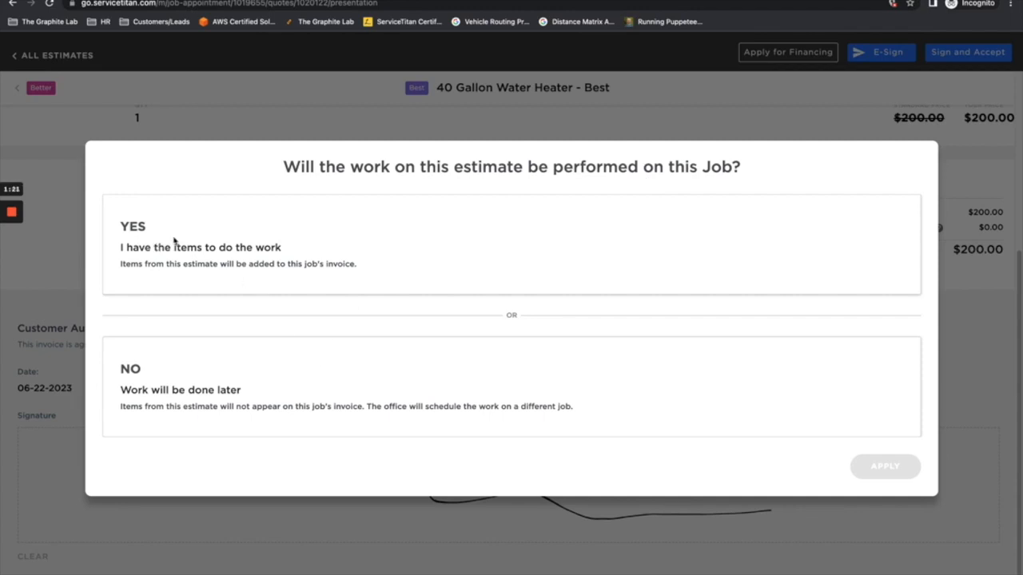
{"action": "left_click", "coordinate": [511, 242]}
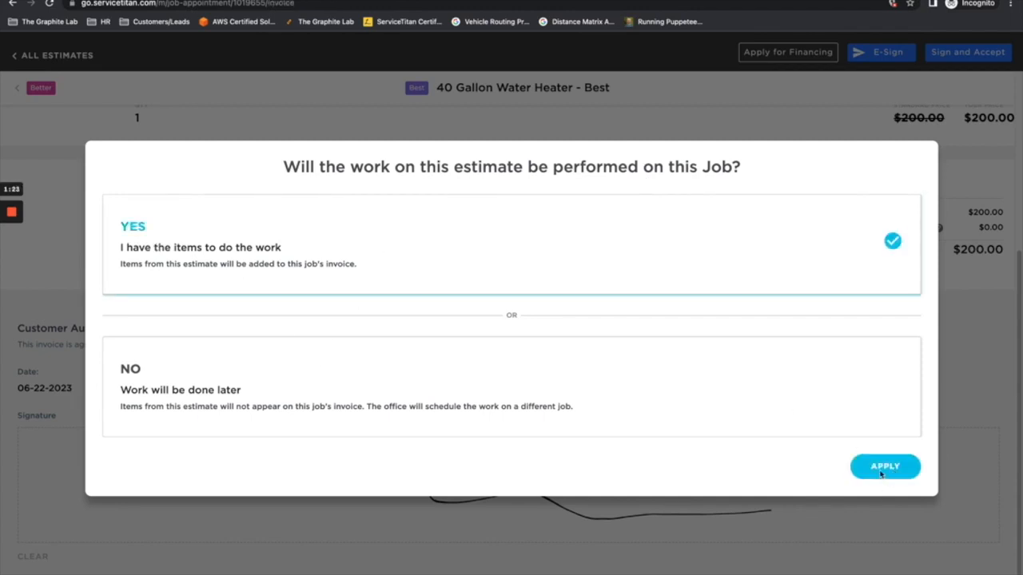
Apply the Best estimate so its water heater and Gold Membership items land on the job invoice
{"action": "left_click", "coordinate": [885, 466]}
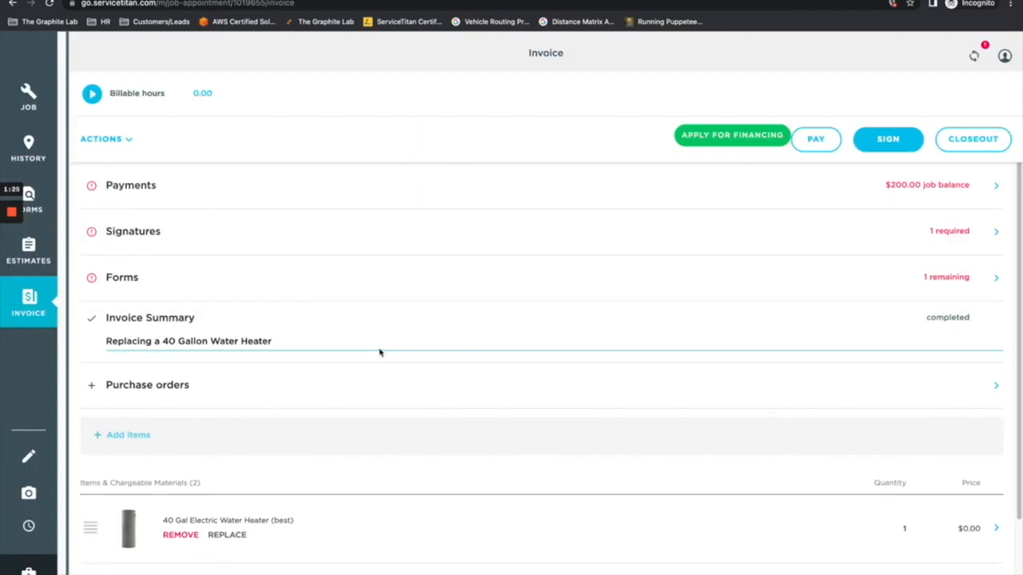
{"action": "scroll", "scroll_direction": "down", "scroll_amount": 3}
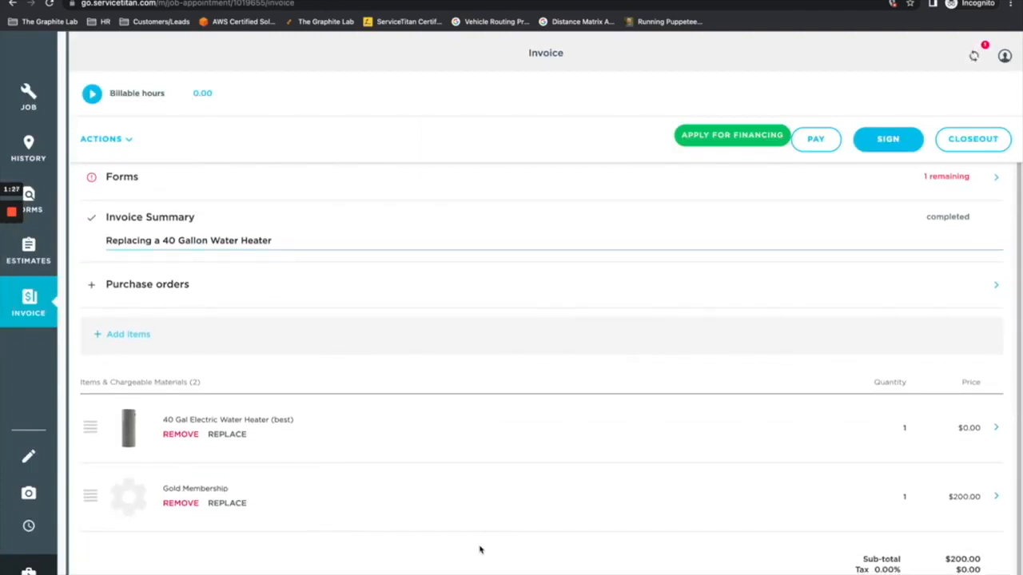
{"action": "scroll", "scroll_direction": "up", "scroll_amount": 3}
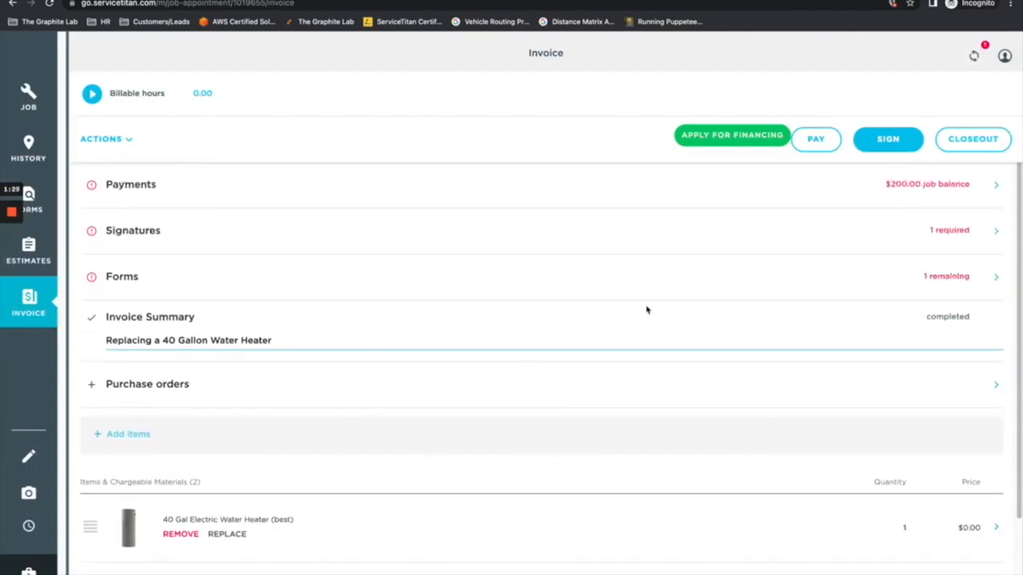
{"action": "mouse_move", "coordinate": [754, 220]}
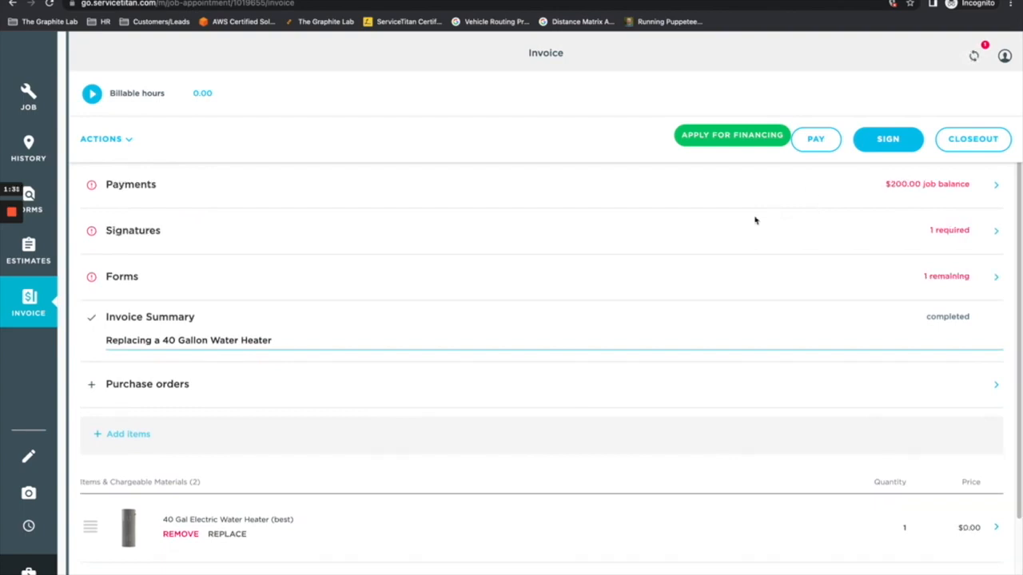
{"action": "mouse_move", "coordinate": [889, 147]}
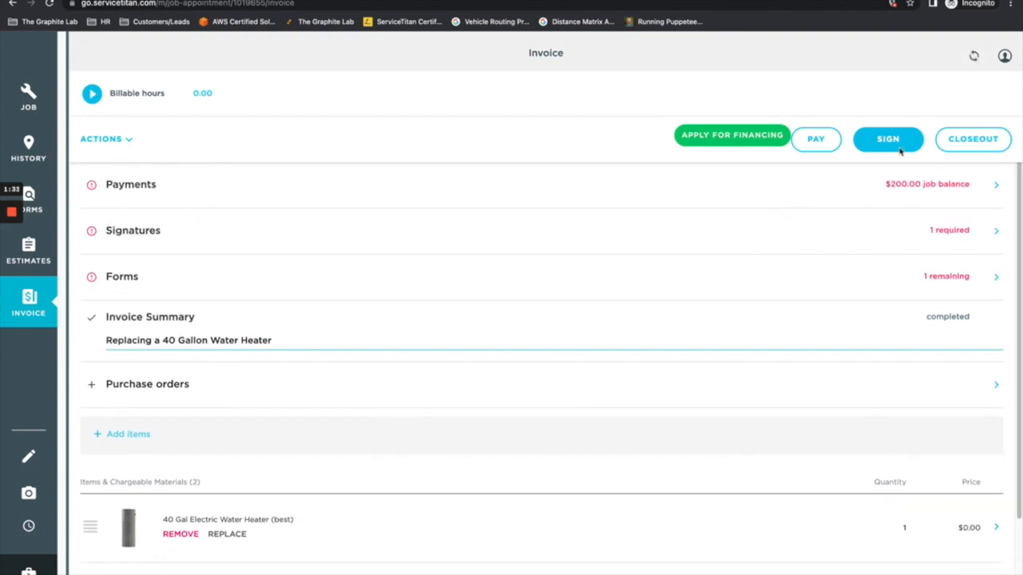